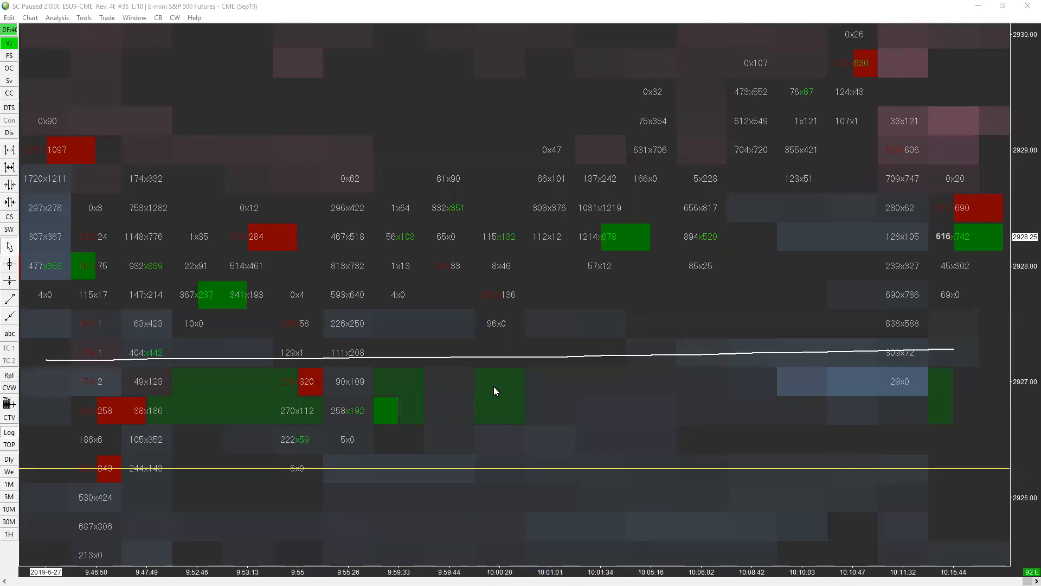
mouse_move(696, 363)
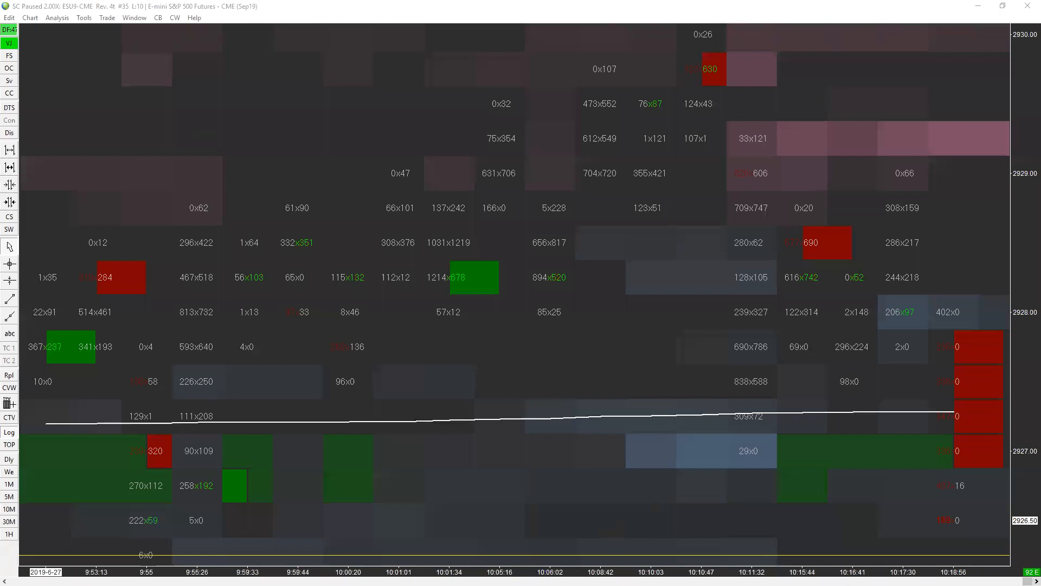
mouse_move(963, 231)
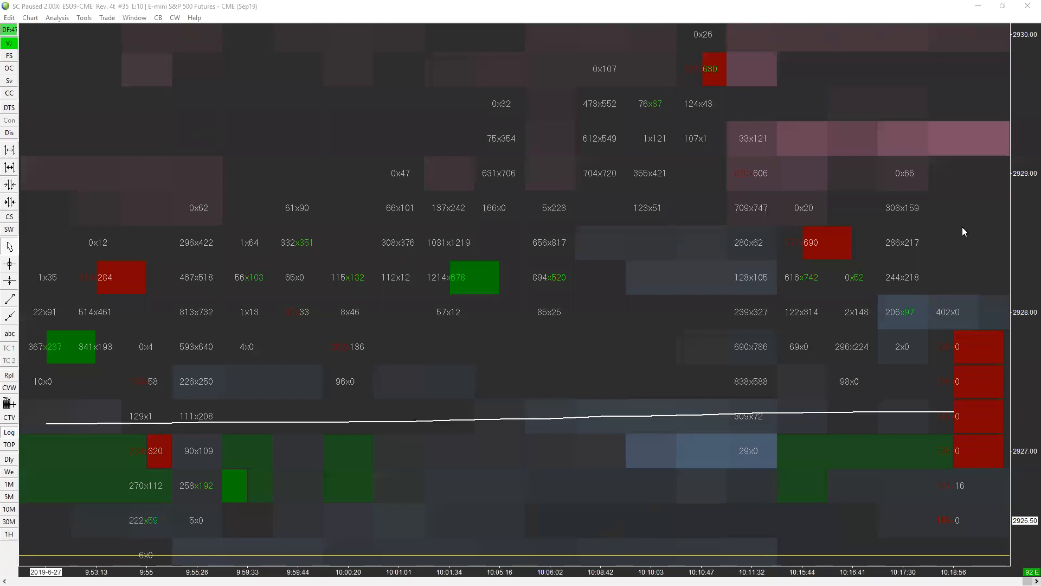
mouse_move(941, 323)
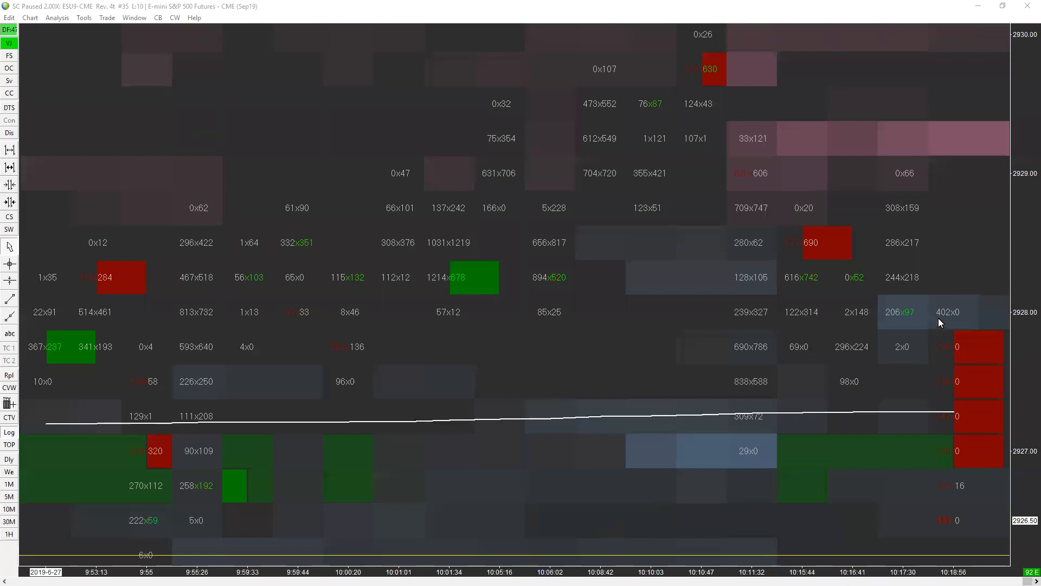
mouse_move(945, 355)
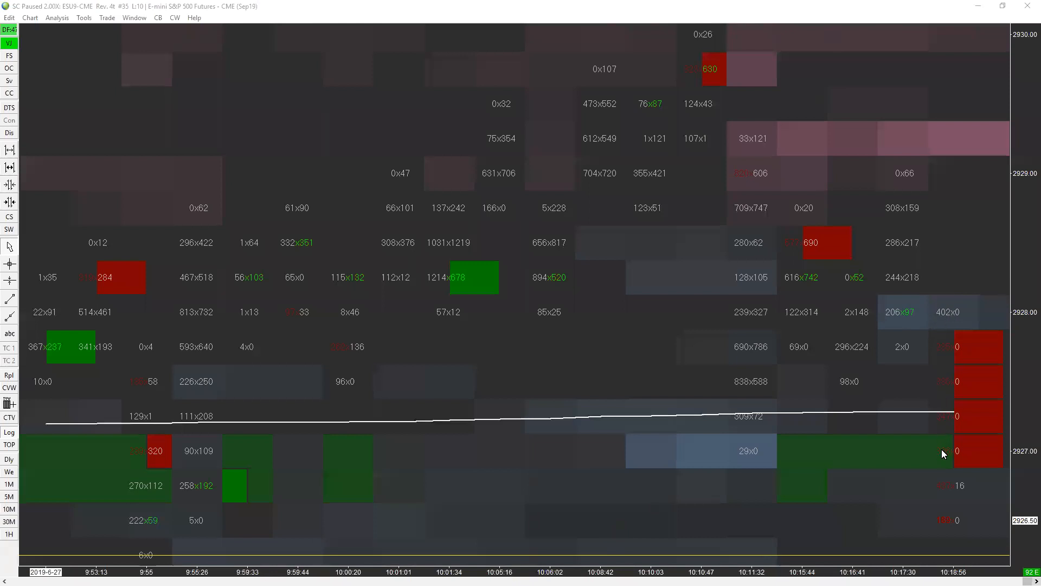
mouse_move(943, 346)
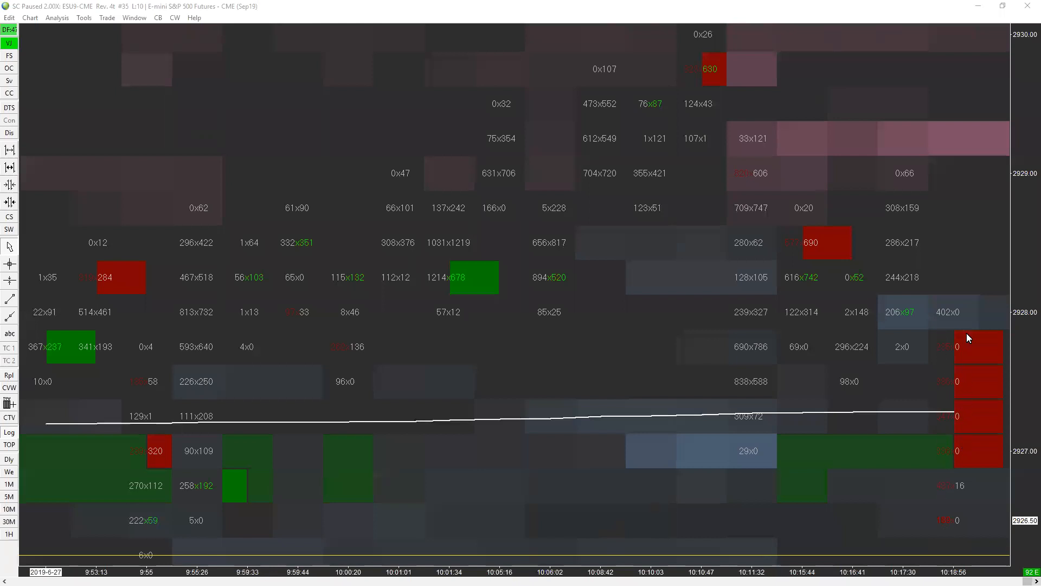
mouse_move(941, 388)
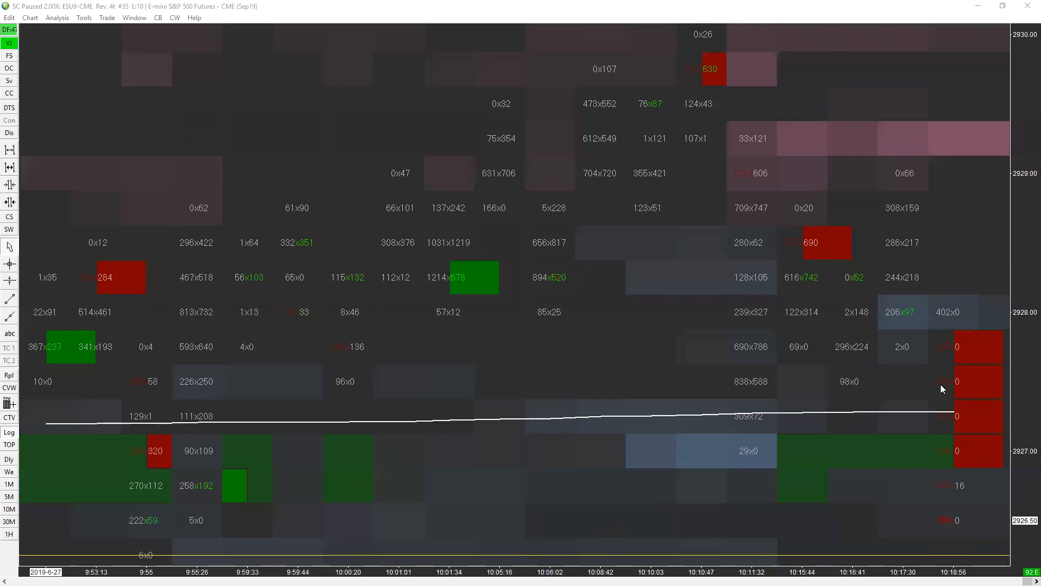
mouse_move(943, 397)
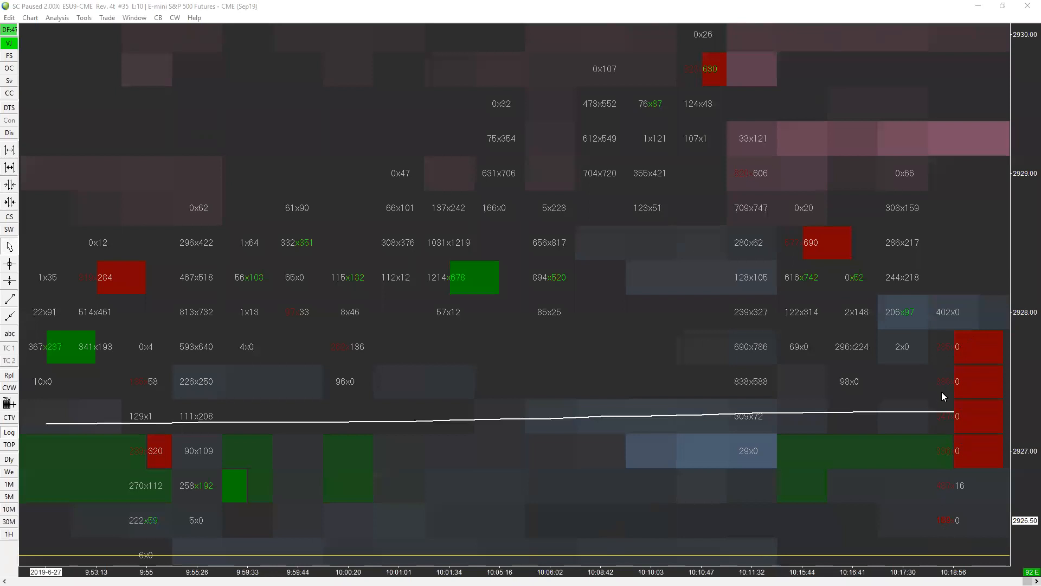
mouse_move(949, 388)
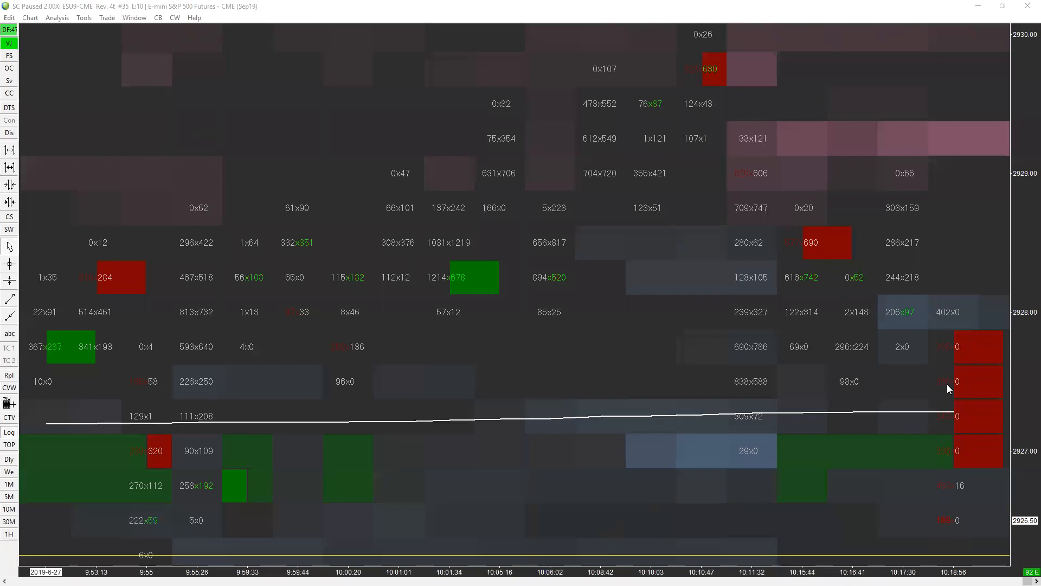
mouse_move(961, 346)
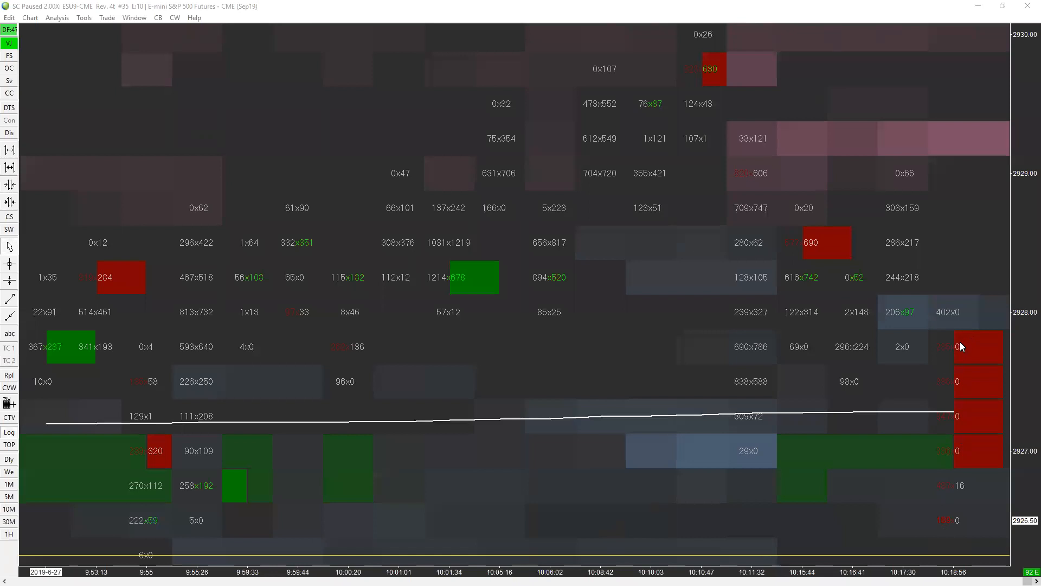
mouse_move(940, 407)
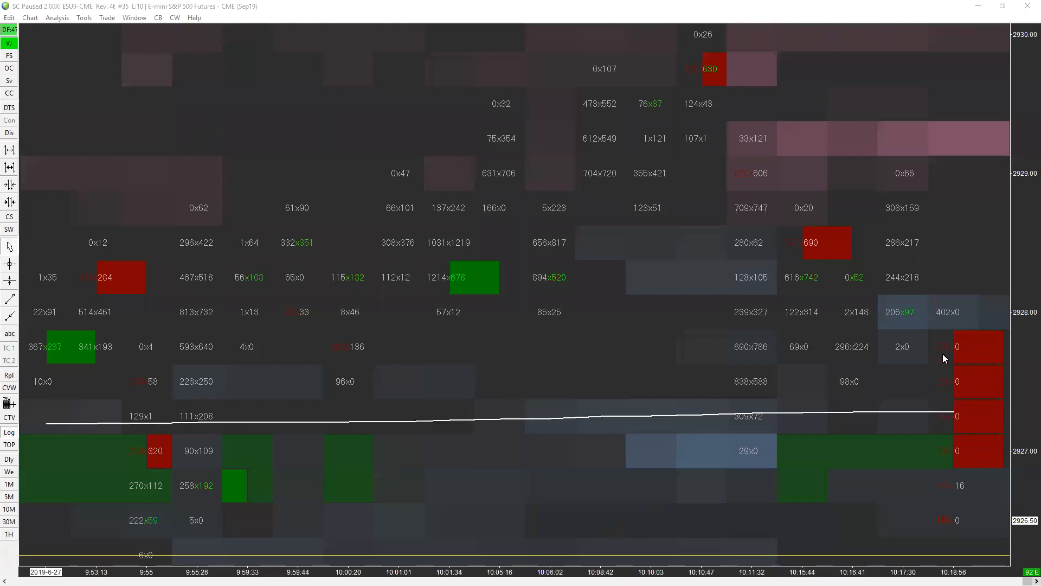
mouse_move(963, 447)
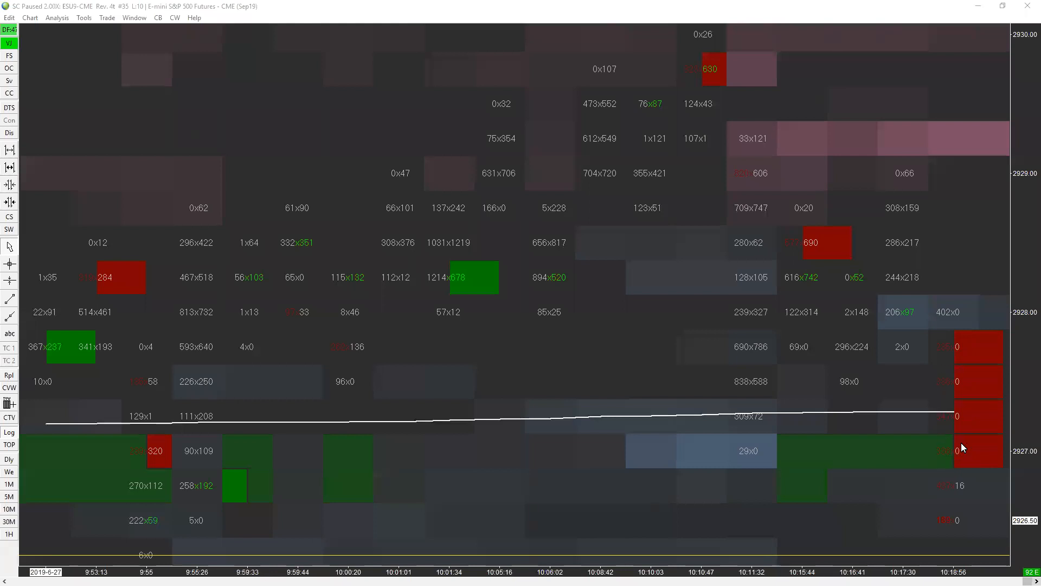
mouse_move(941, 475)
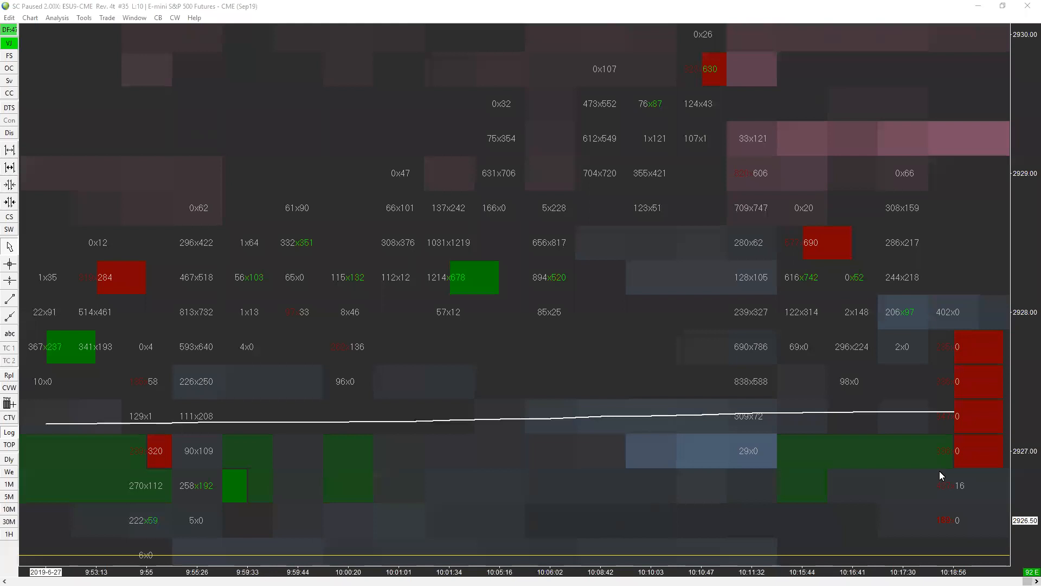
mouse_move(935, 429)
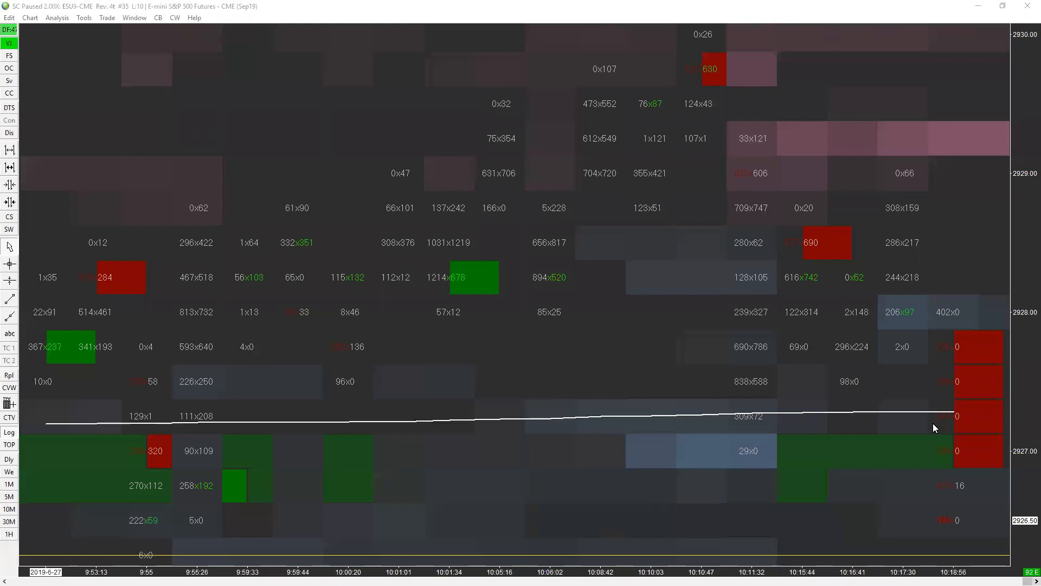
mouse_move(966, 365)
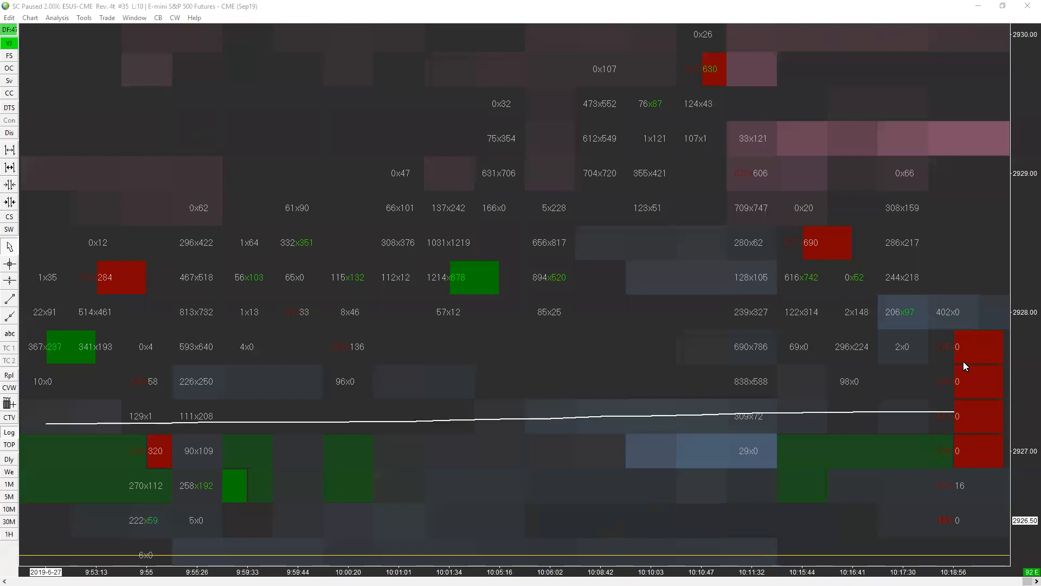
mouse_move(970, 336)
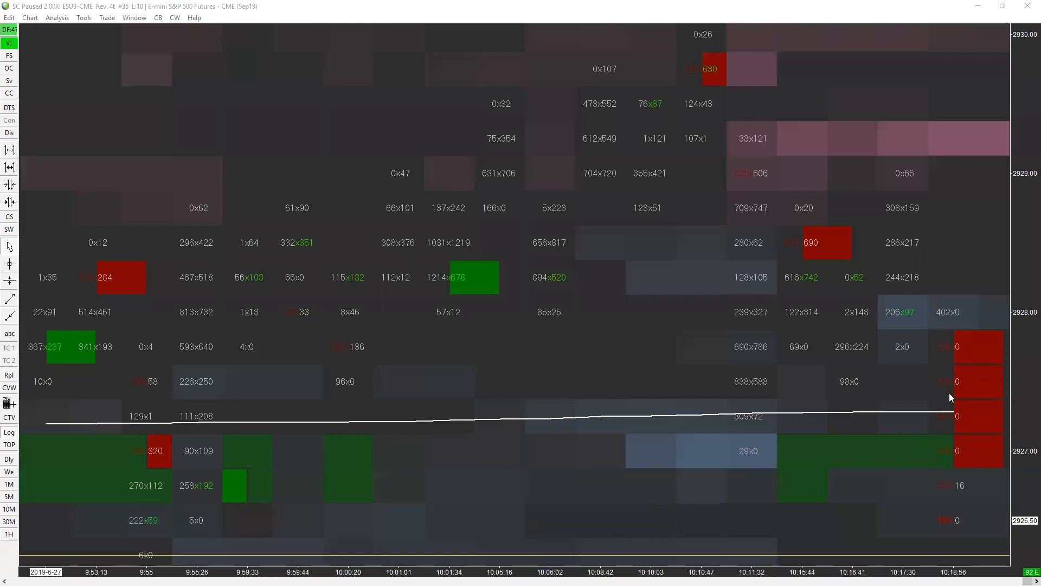
mouse_move(948, 472)
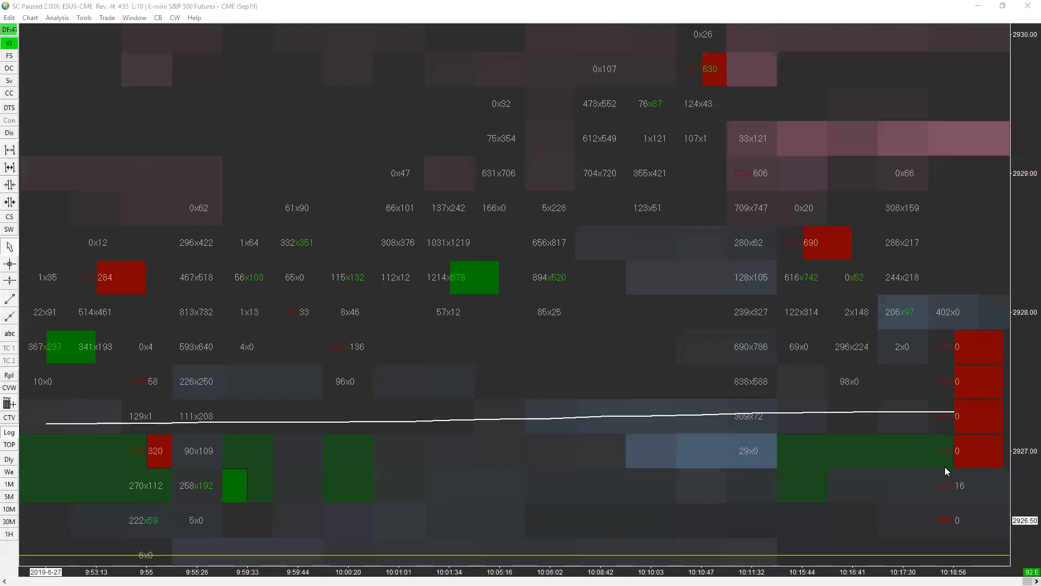
mouse_move(957, 429)
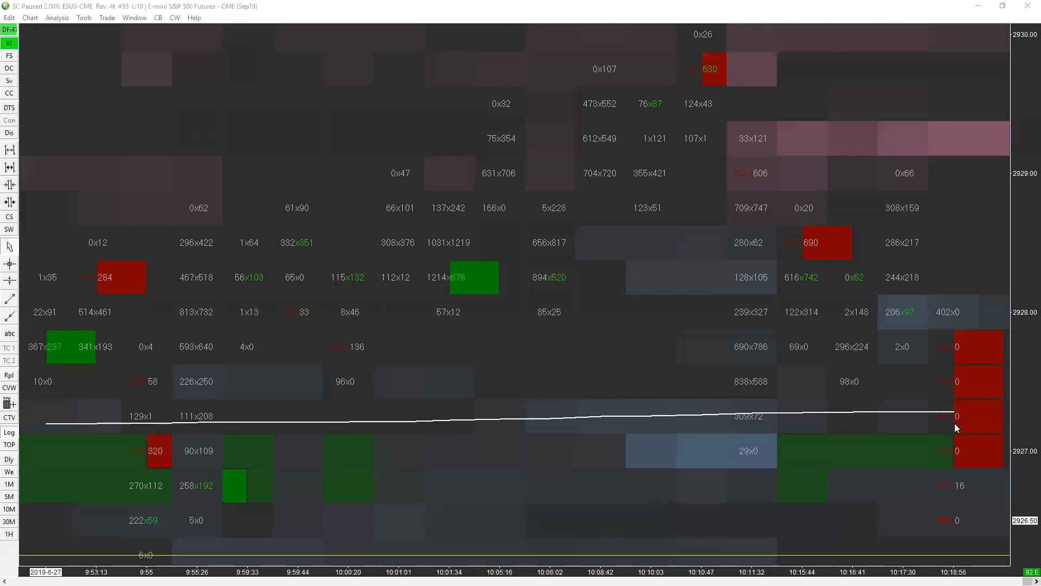
mouse_move(983, 485)
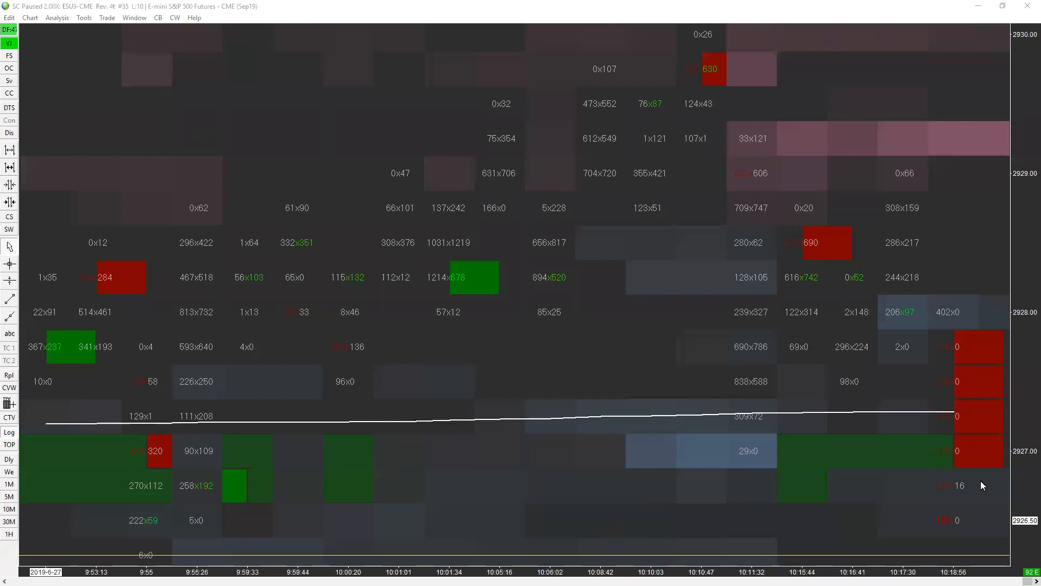
mouse_move(875, 315)
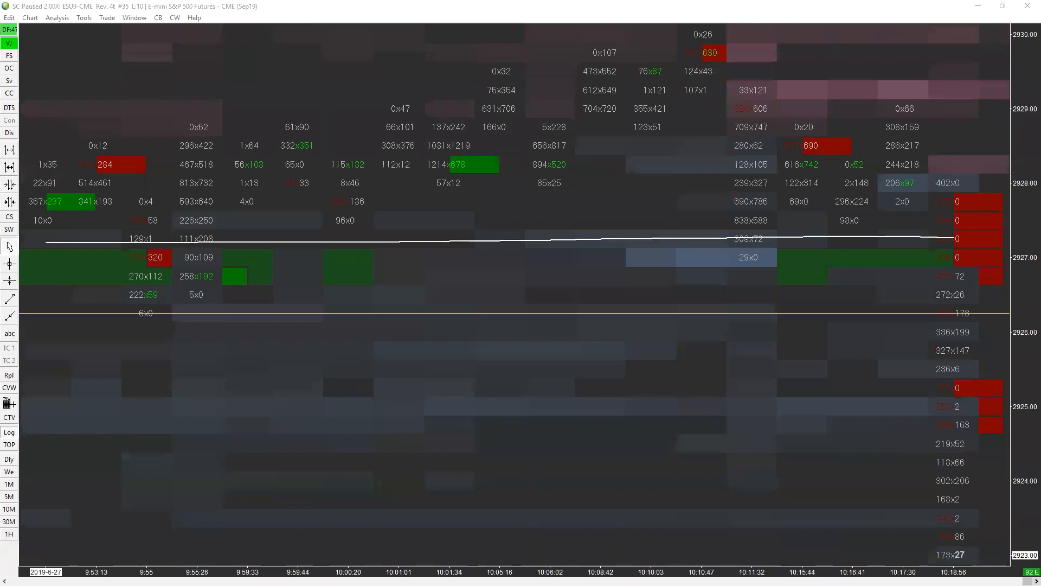
mouse_move(346, 300)
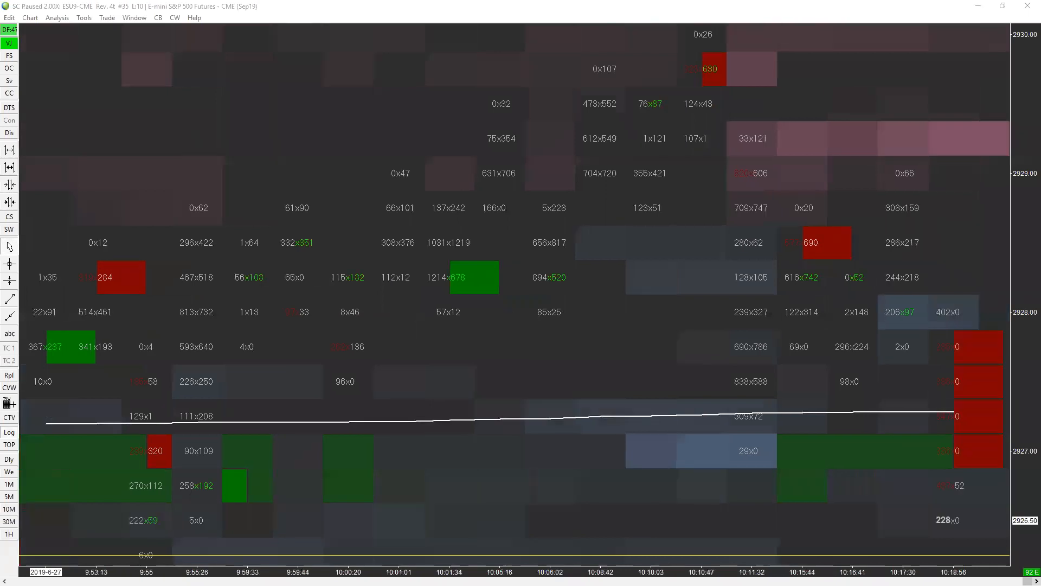
mouse_move(409, 430)
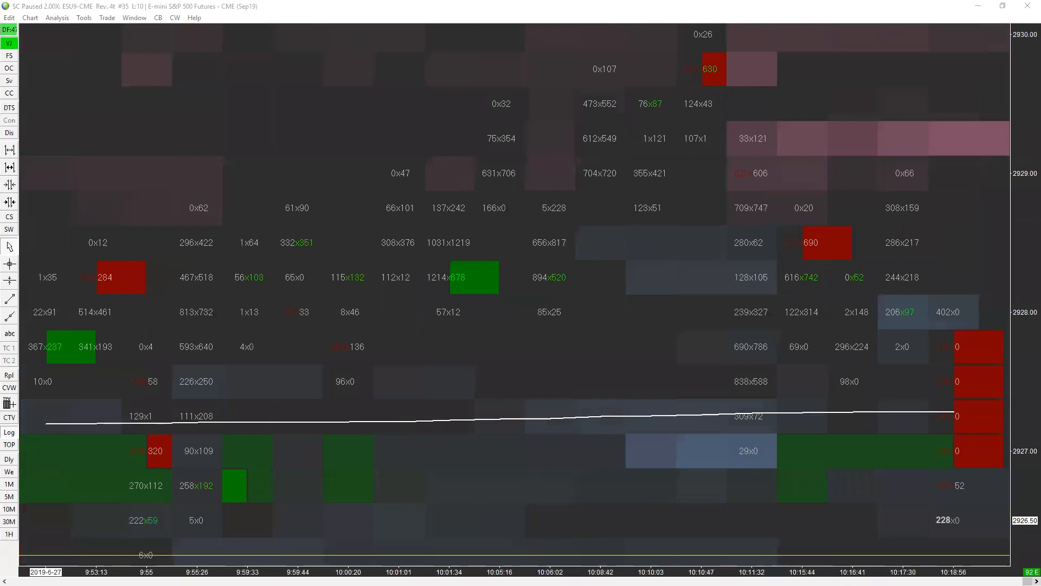
mouse_move(945, 424)
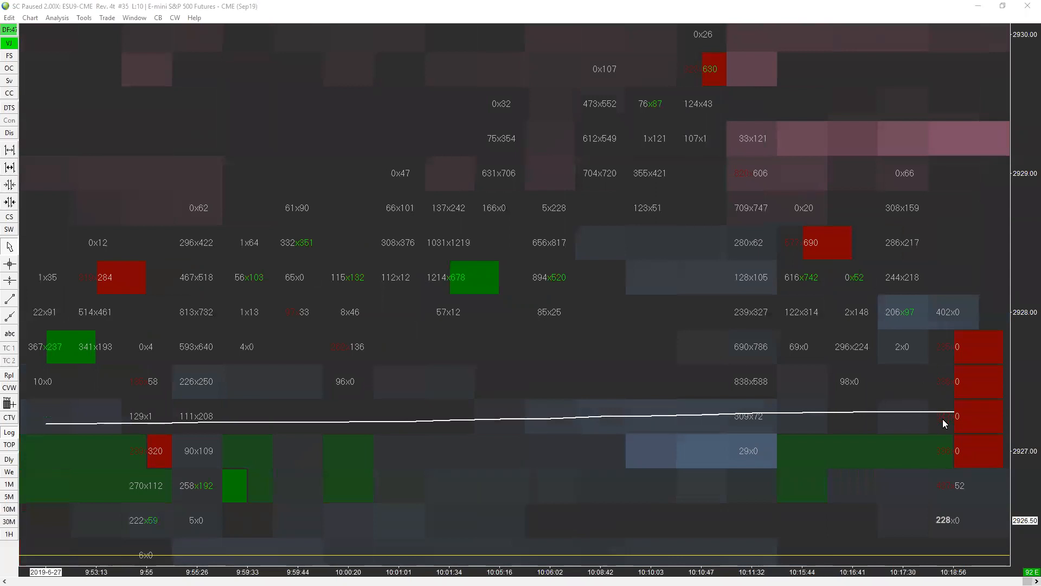
mouse_move(1017, 516)
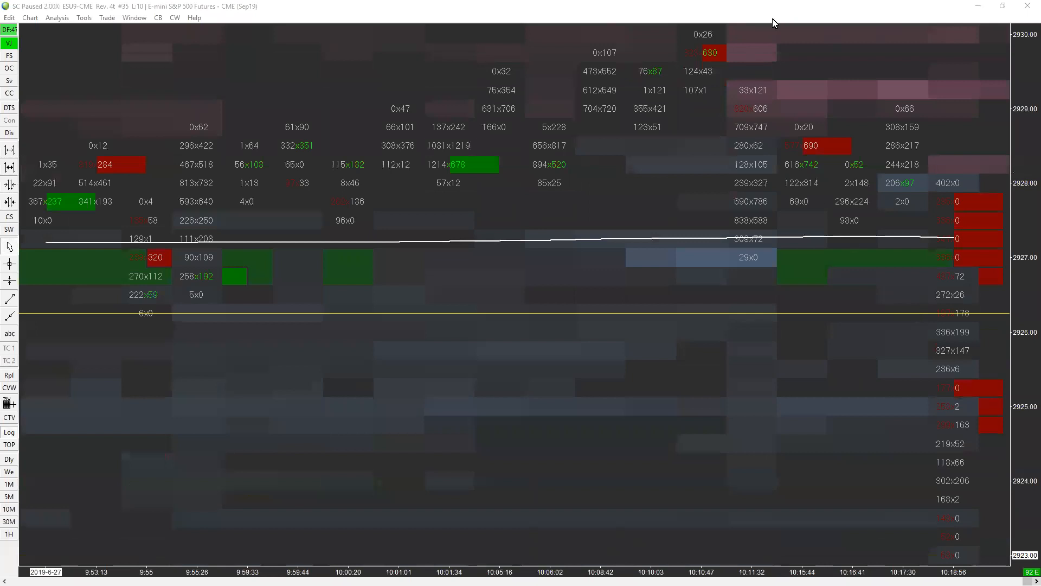
mouse_move(797, 51)
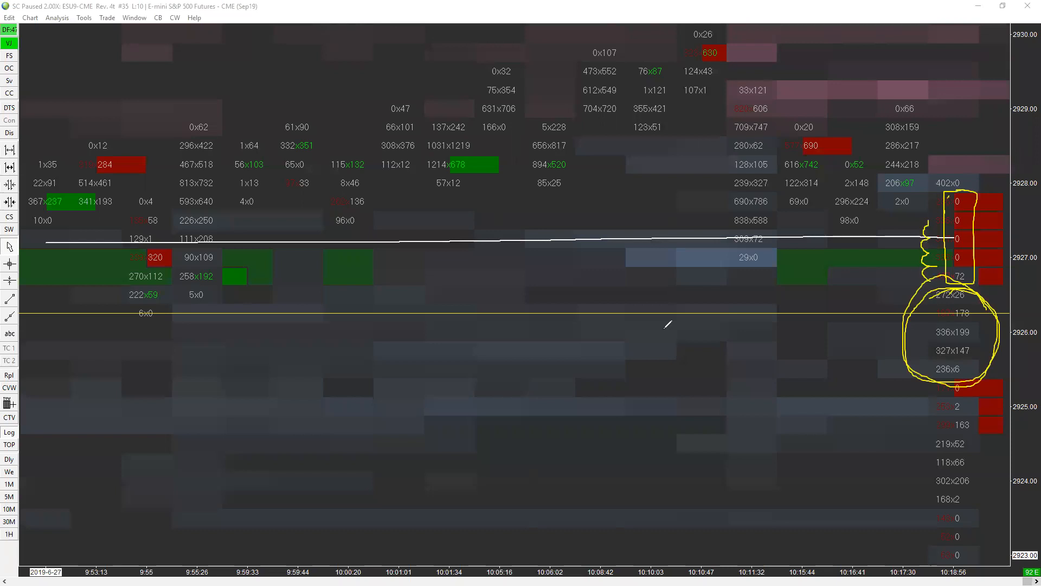
Sketch a vertical line and a boxed squiggle marking the hesitation spot near 2925 around 10:10.
drag(661, 325, 662, 431)
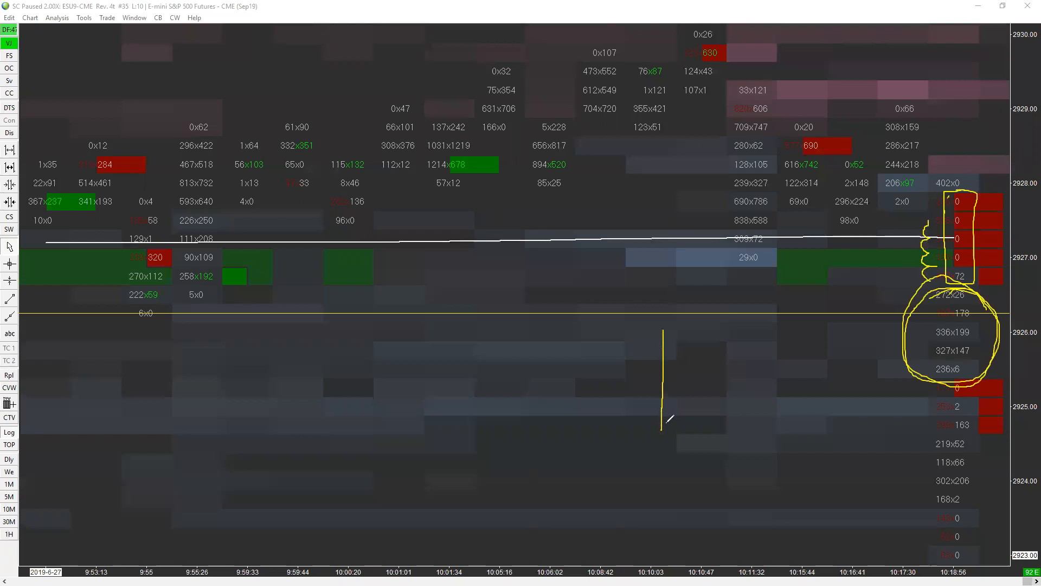
drag(662, 431, 684, 495)
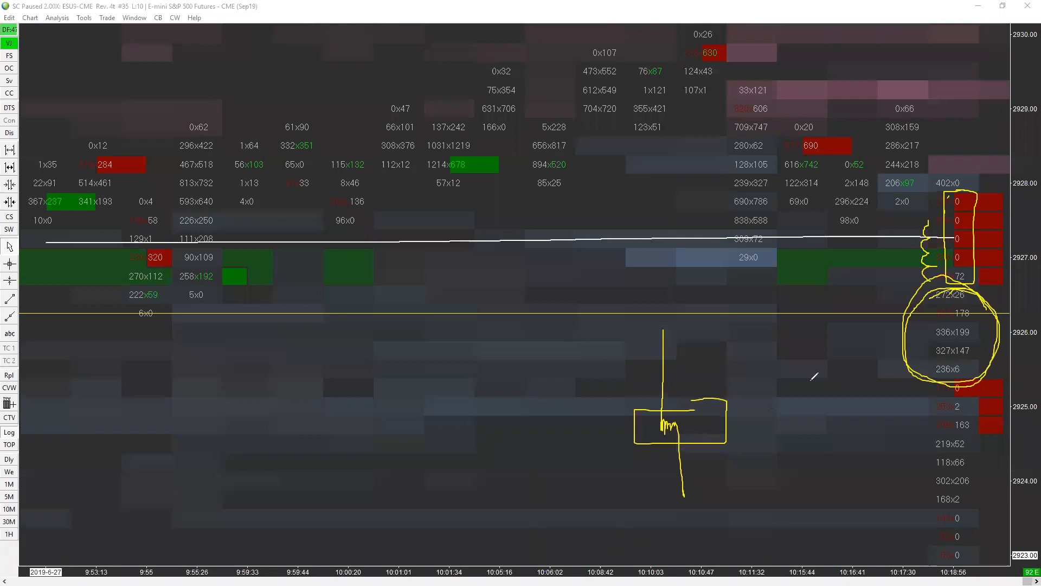
drag(767, 430, 892, 348)
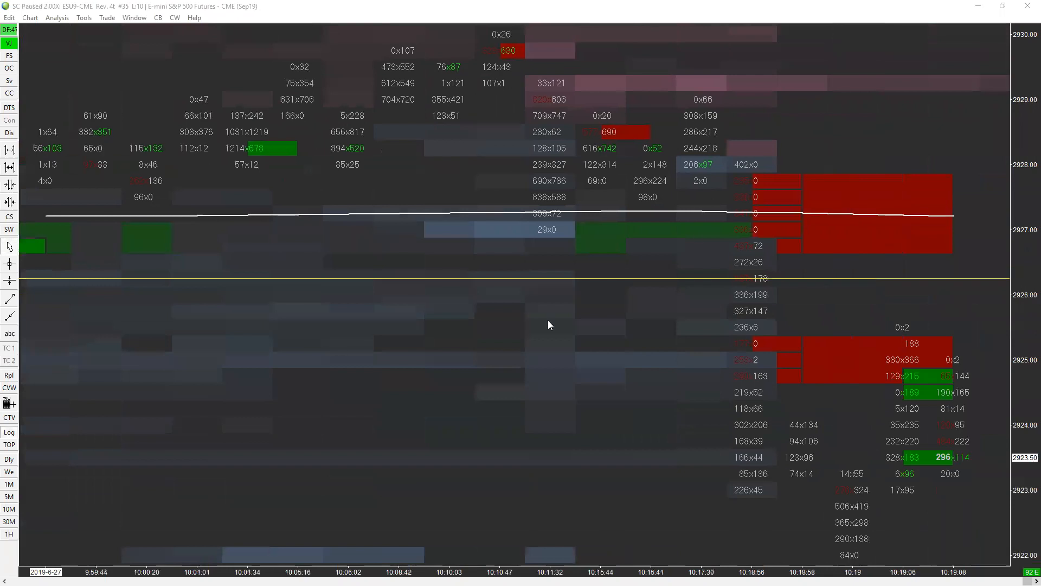
mouse_move(790, 47)
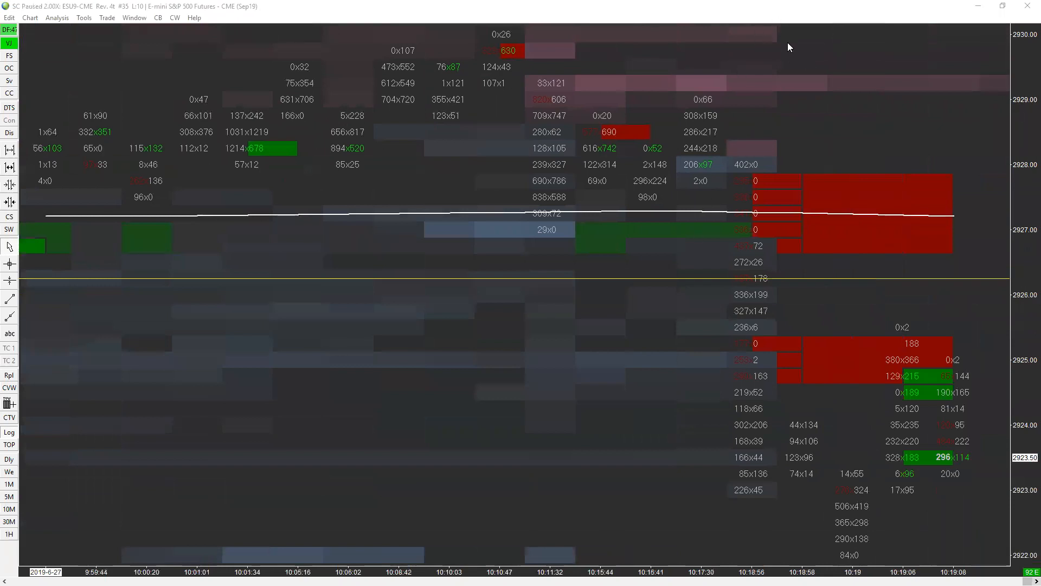
Clear the sketches and resume the replay through the selloff past 10:19.
drag(920, 313, 903, 359)
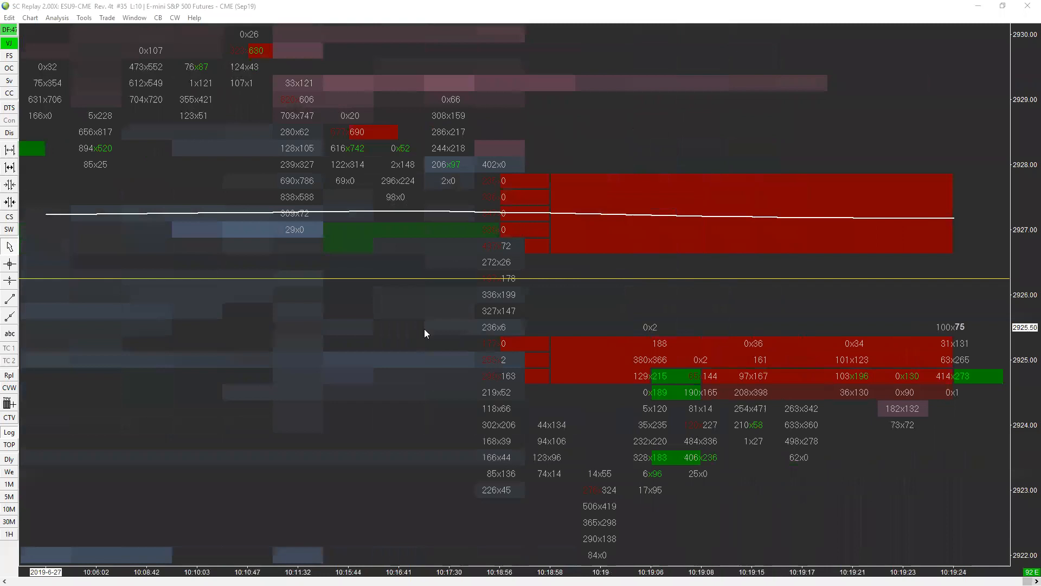
mouse_move(469, 197)
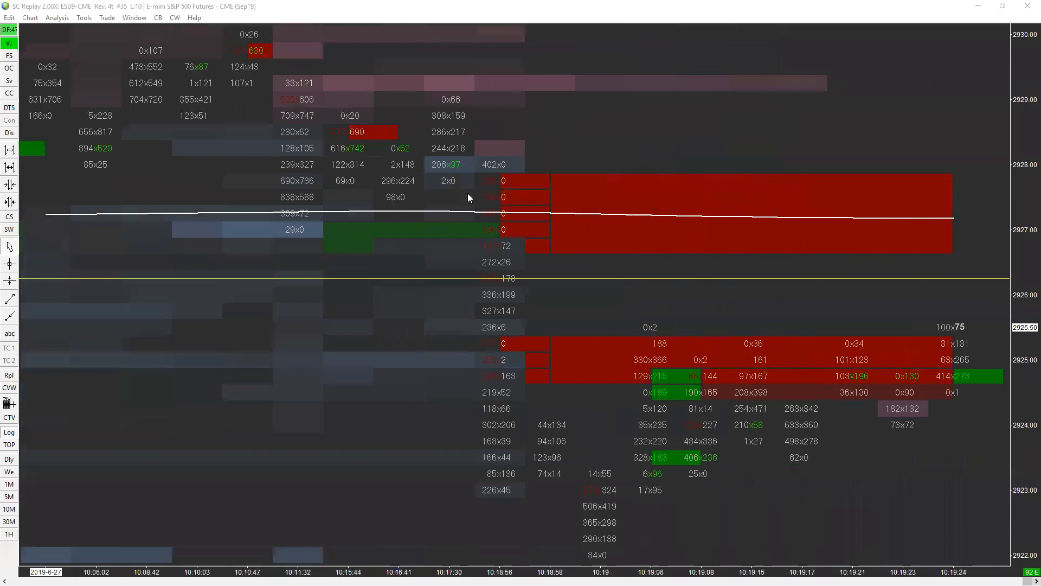
mouse_move(499, 284)
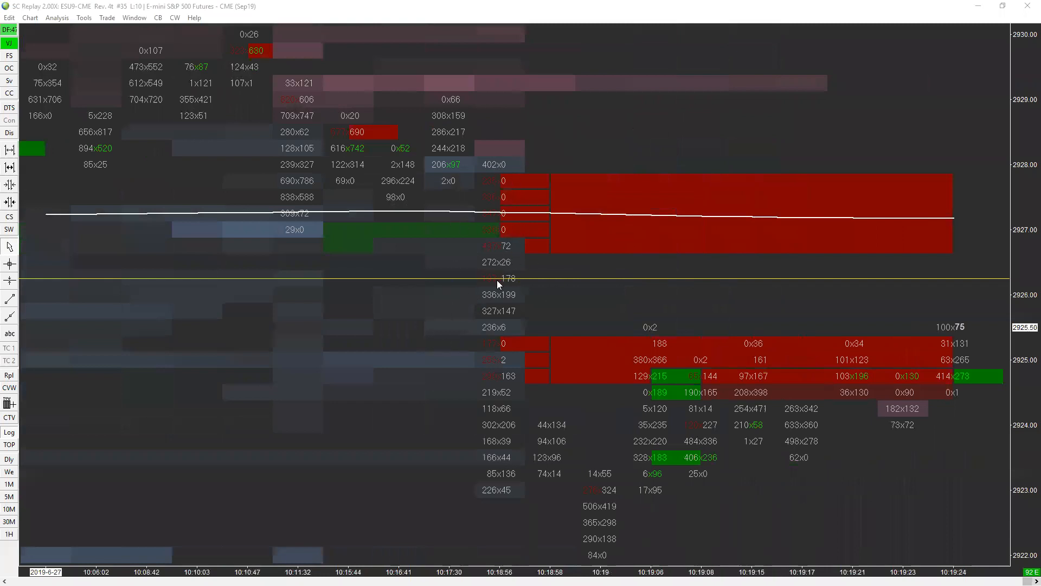
mouse_move(847, 316)
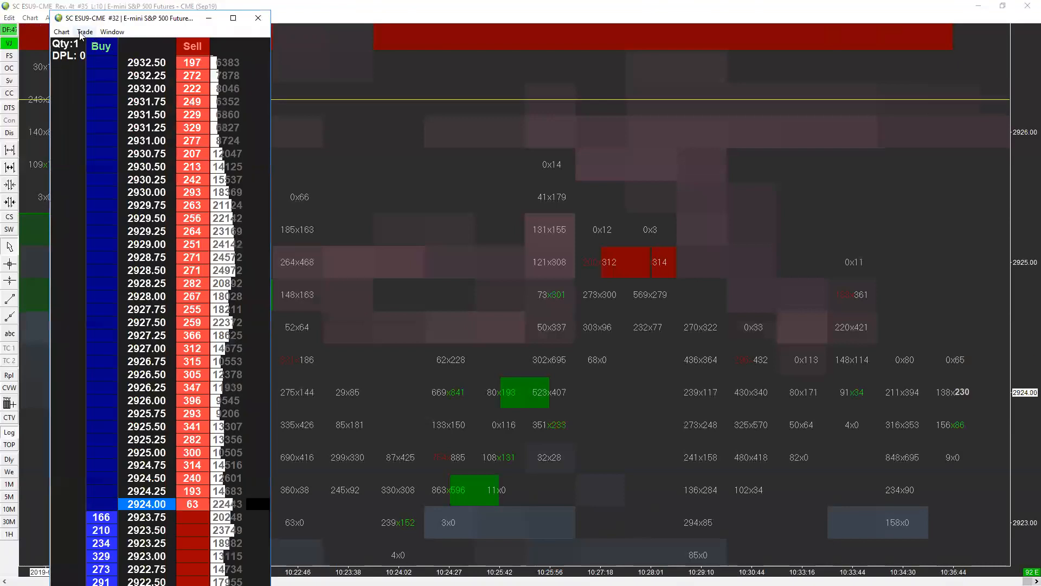
Enable Trade Simulation Mode for the price ladder and confirm it.
click(85, 31)
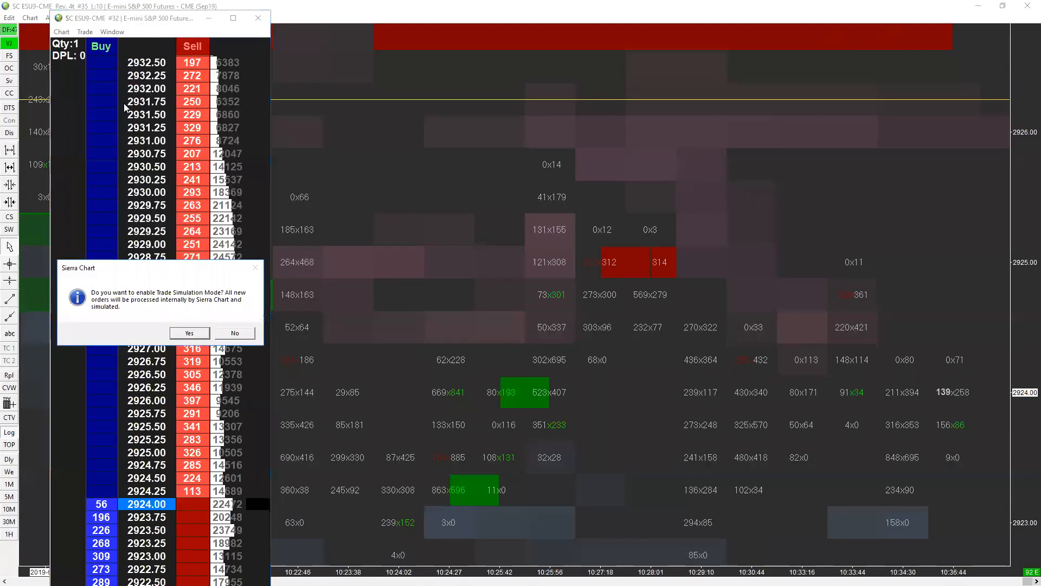
click(189, 333)
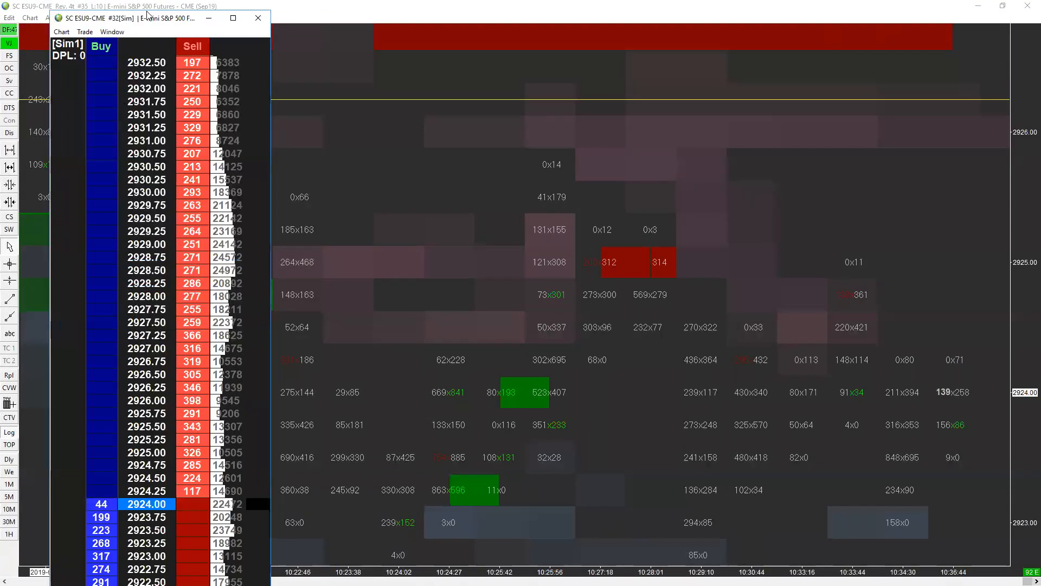